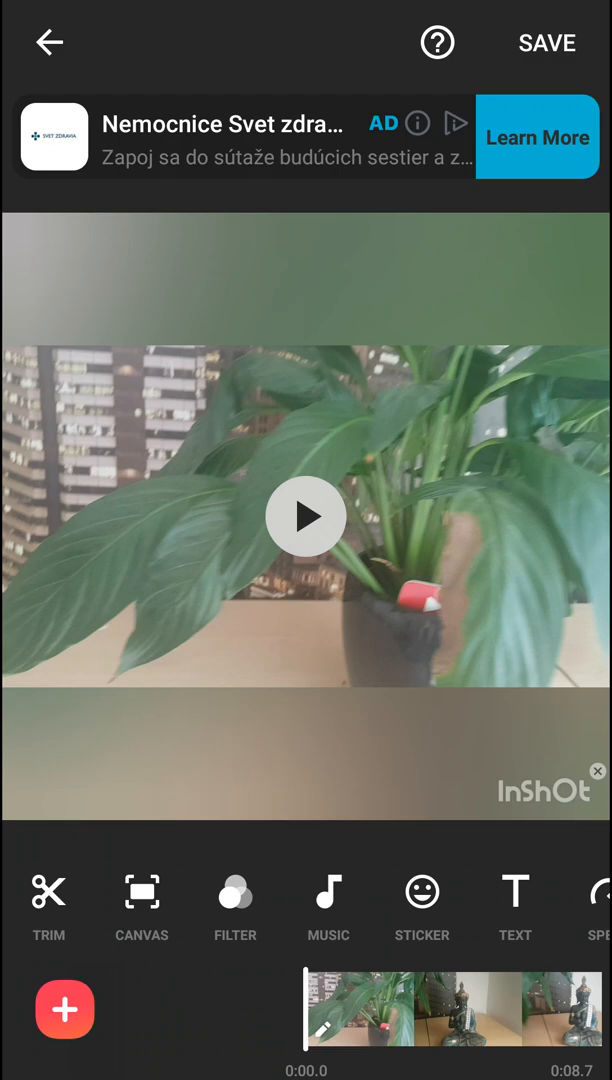
- Replace the plant clip's blurred green background with solid white, after trying black
scroll("left", 3)
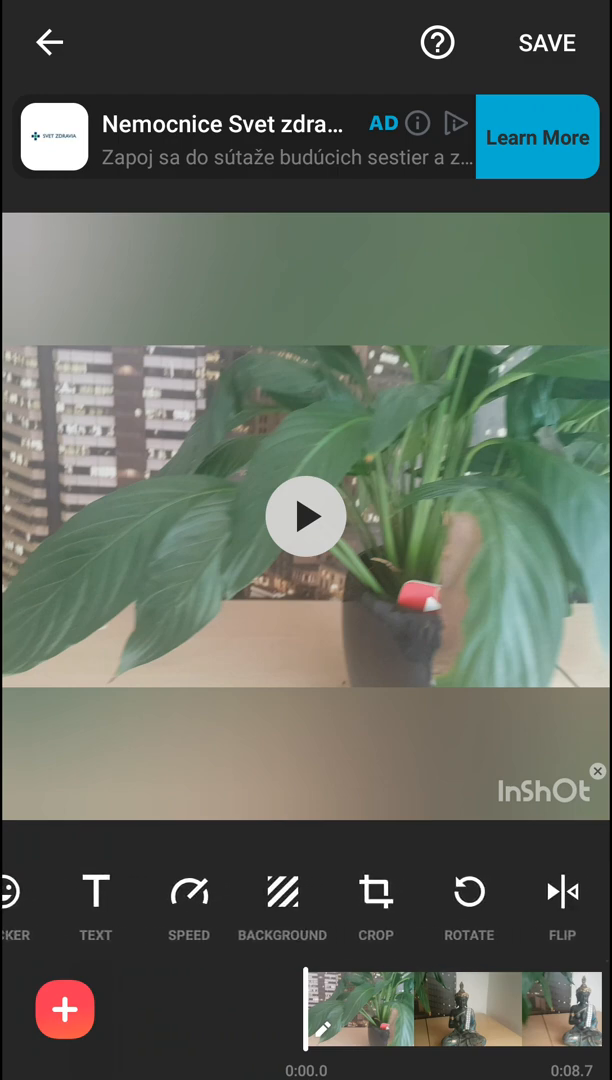
left_click(281, 890)
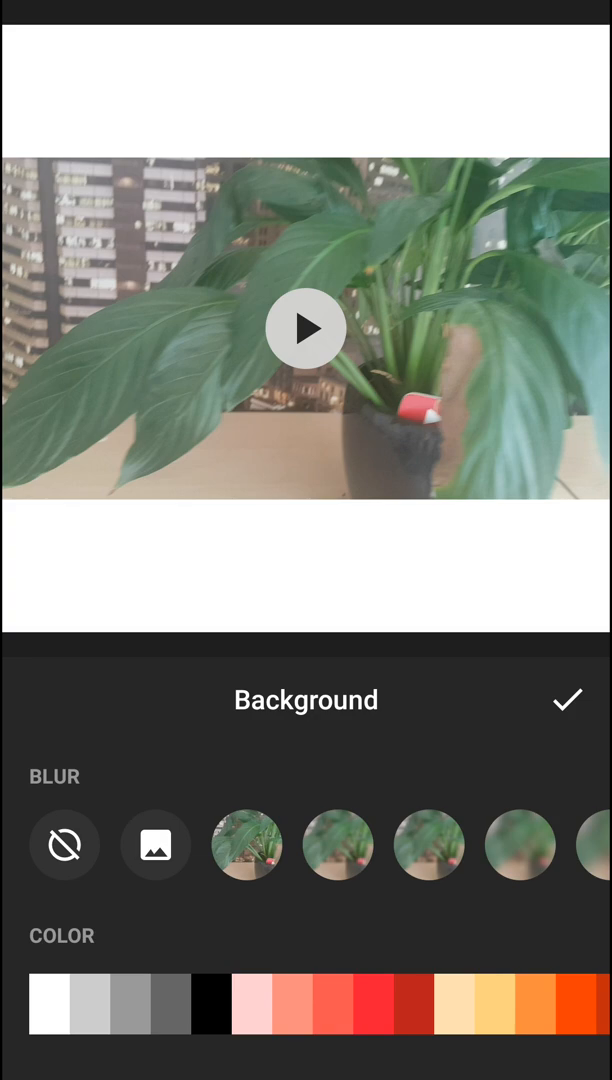
left_click(208, 1002)
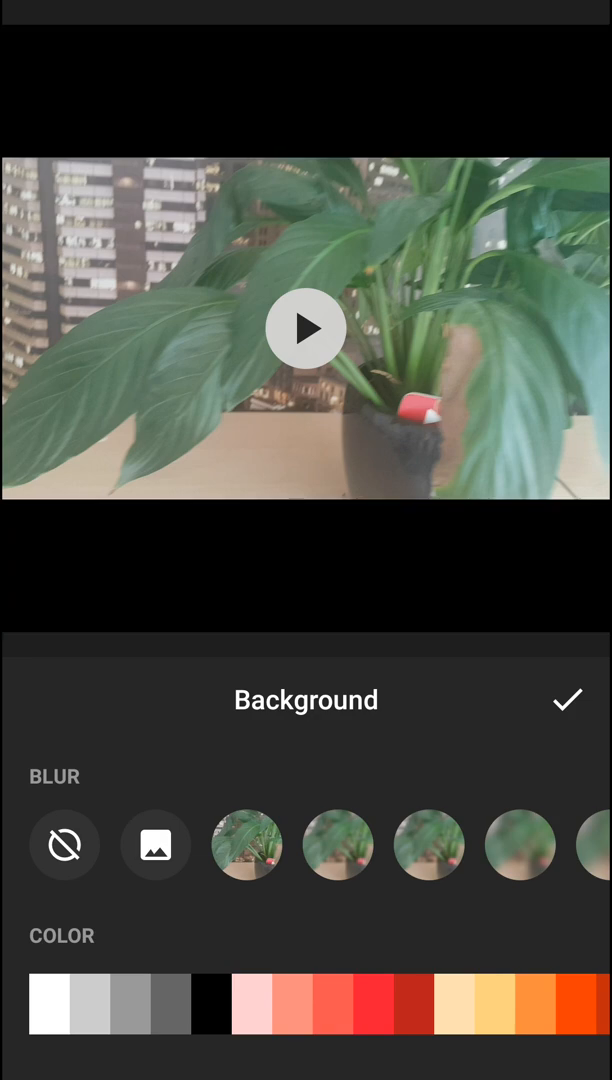
left_click(48, 1003)
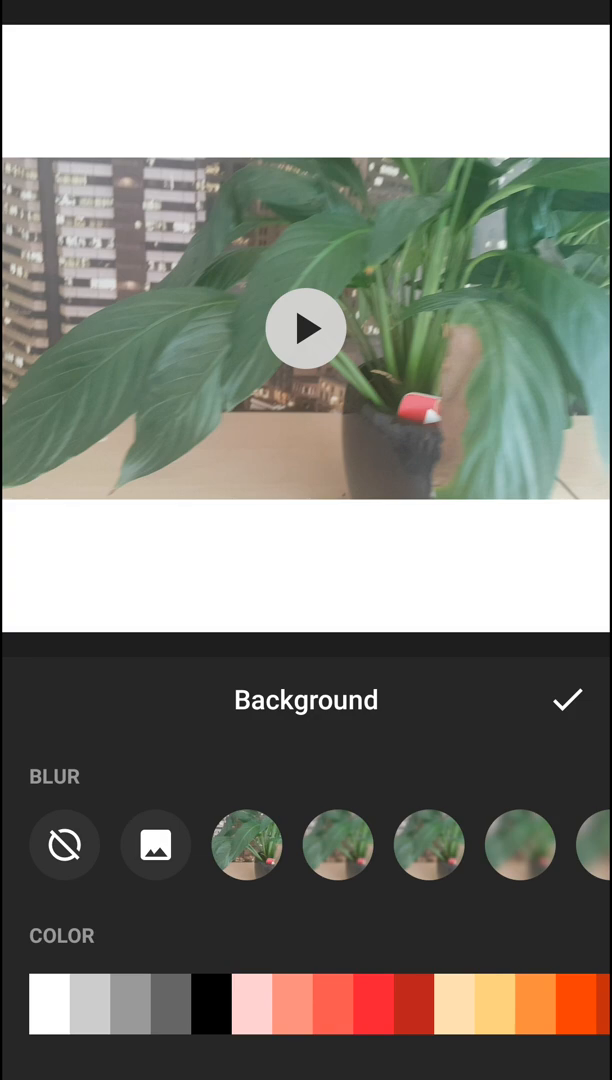
left_click(567, 700)
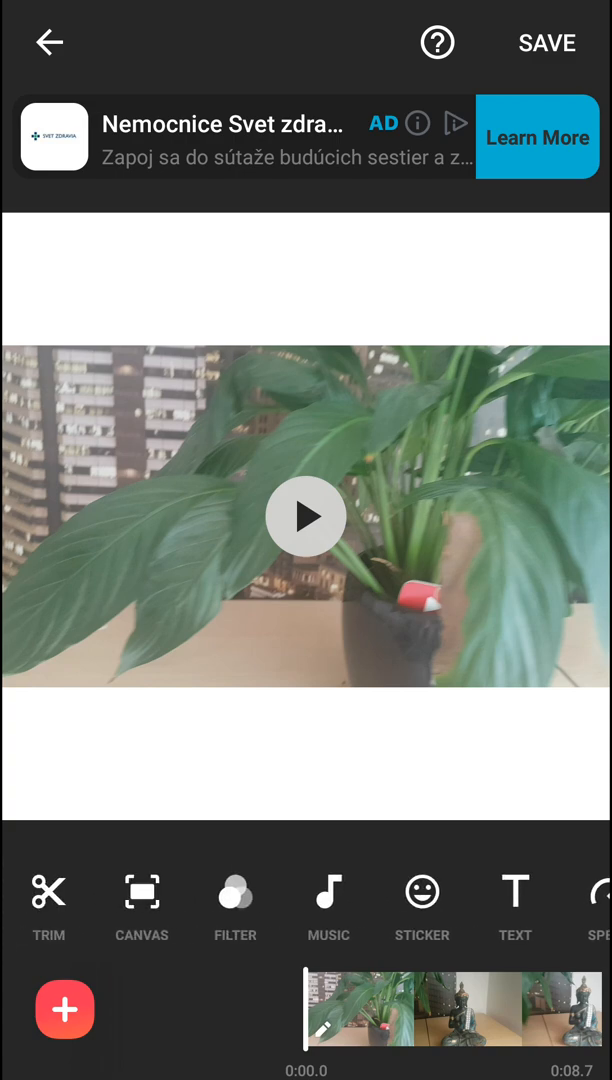
- Add a new caption box, enlarge it and position it near the top of the frame
left_click(515, 905)
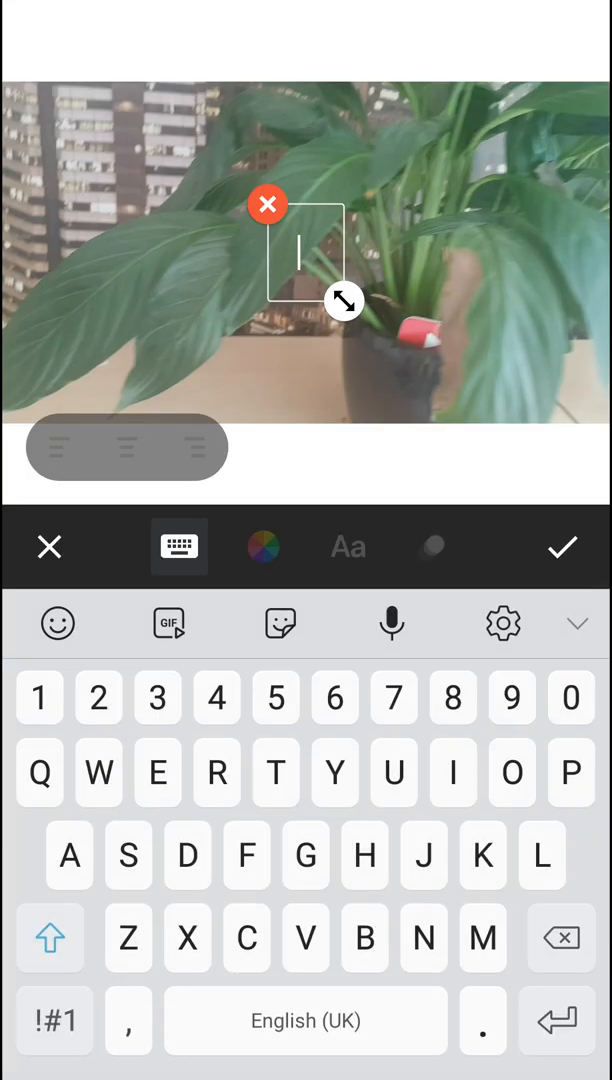
left_click_drag(343, 301, 367, 340)
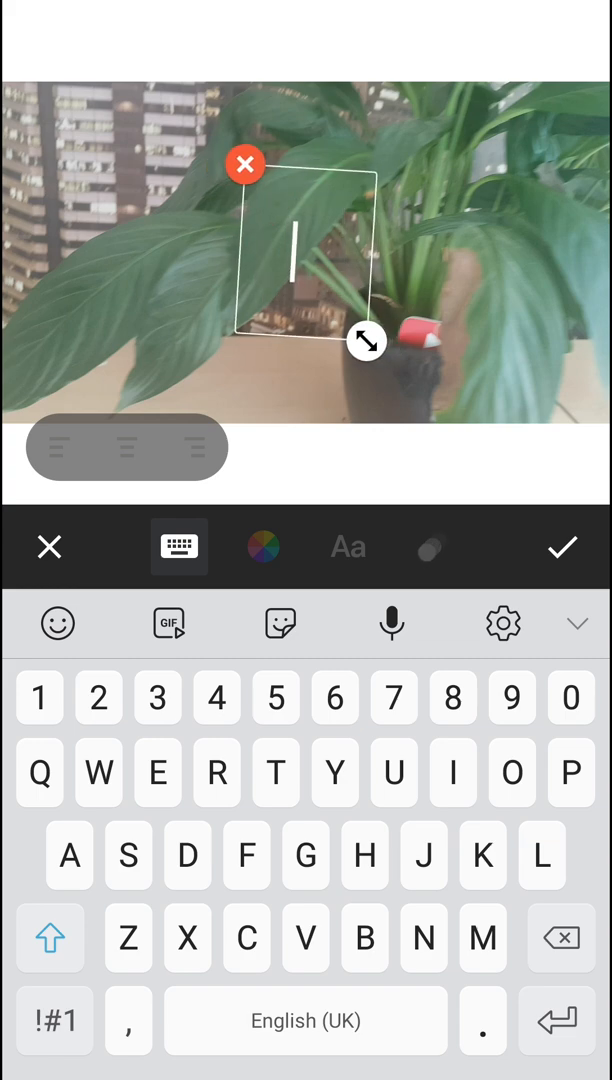
left_click_drag(367, 340, 311, 150)
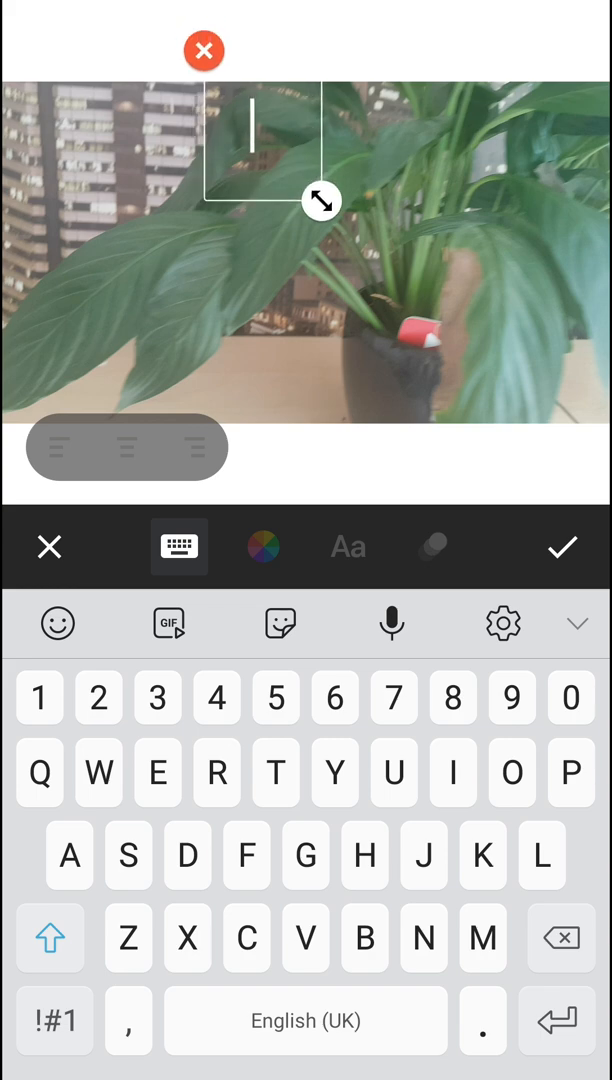
left_click_drag(322, 201, 331, 275)
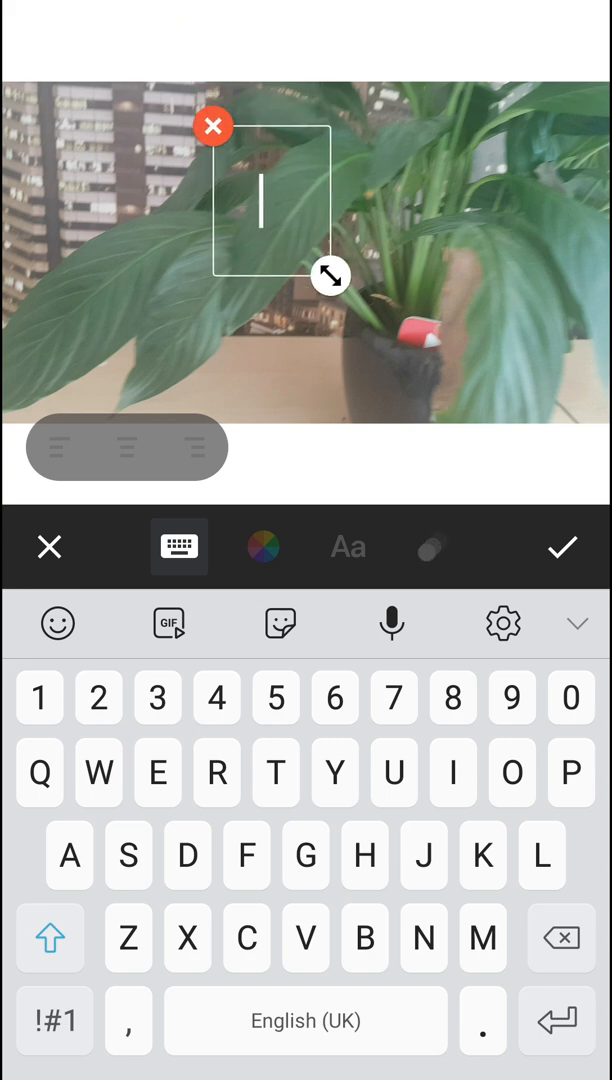
- Enter 'Flower' as the caption and style it black in the Bebas font
type("Flower")
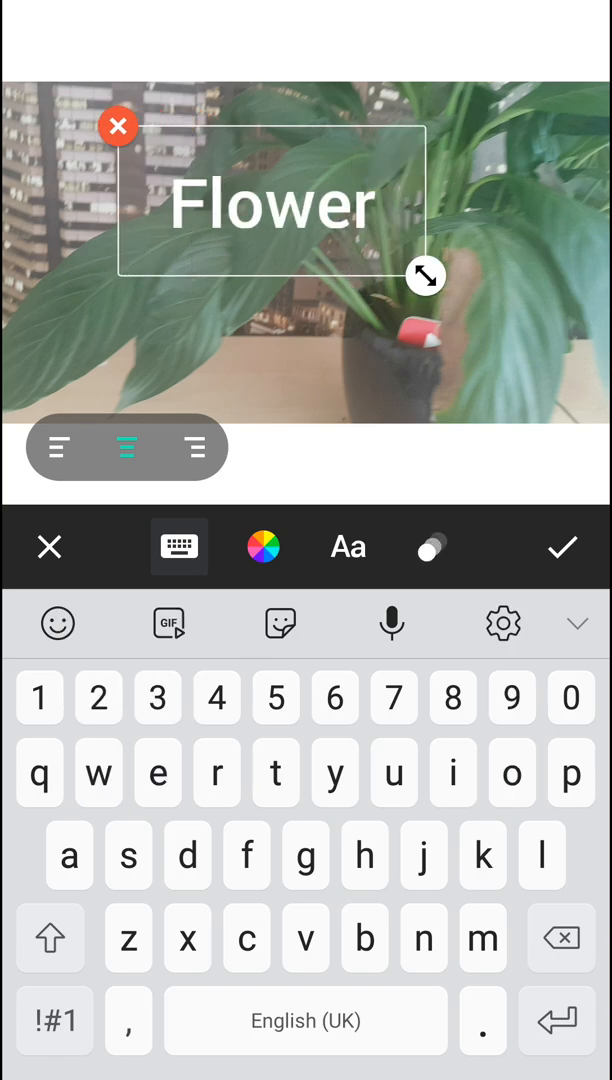
left_click(263, 547)
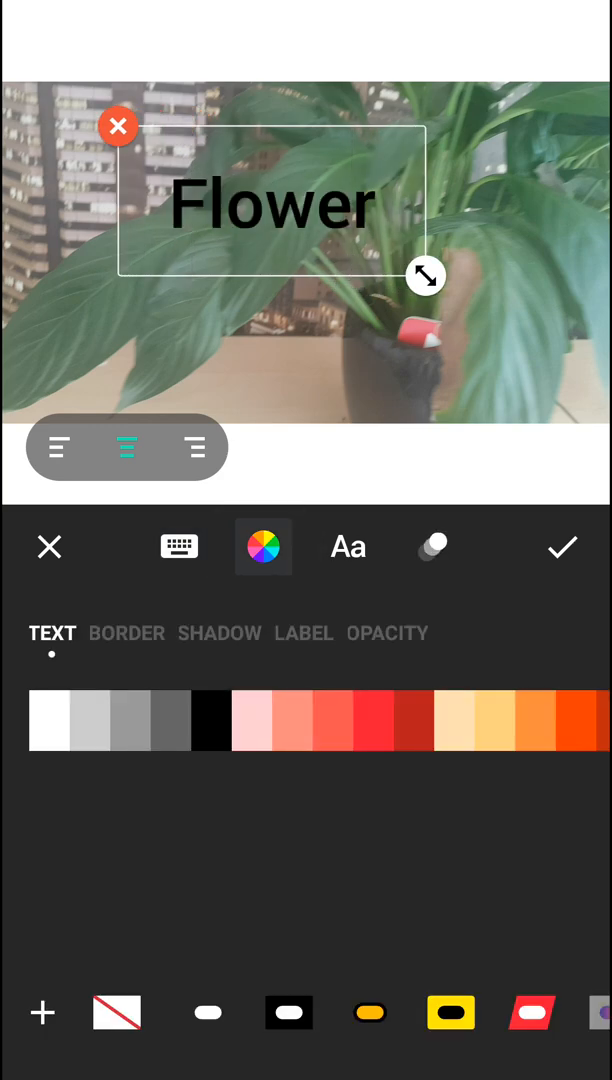
left_click(347, 547)
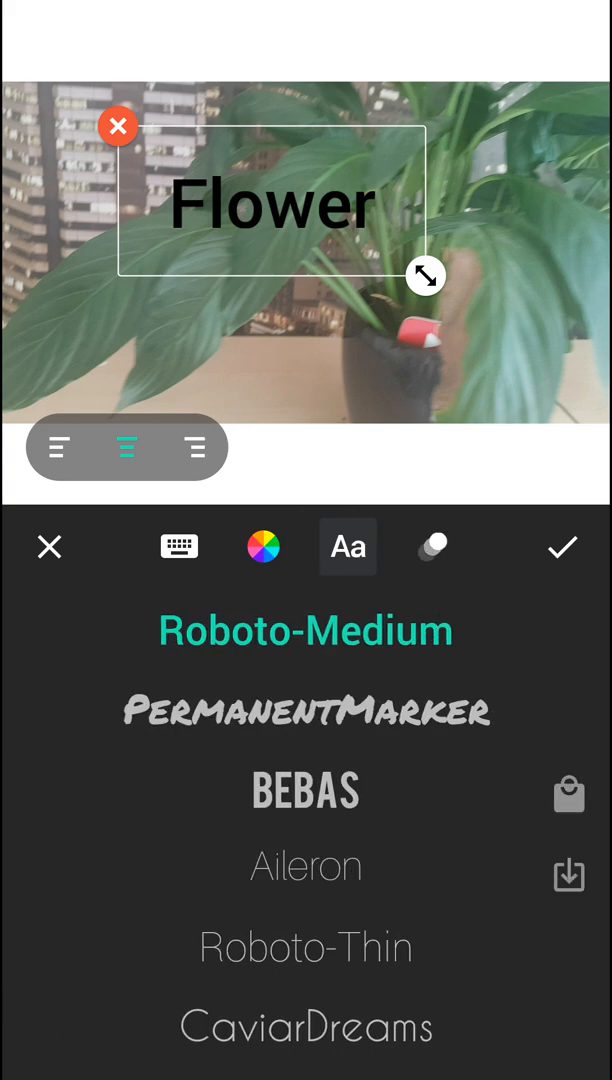
left_click(306, 791)
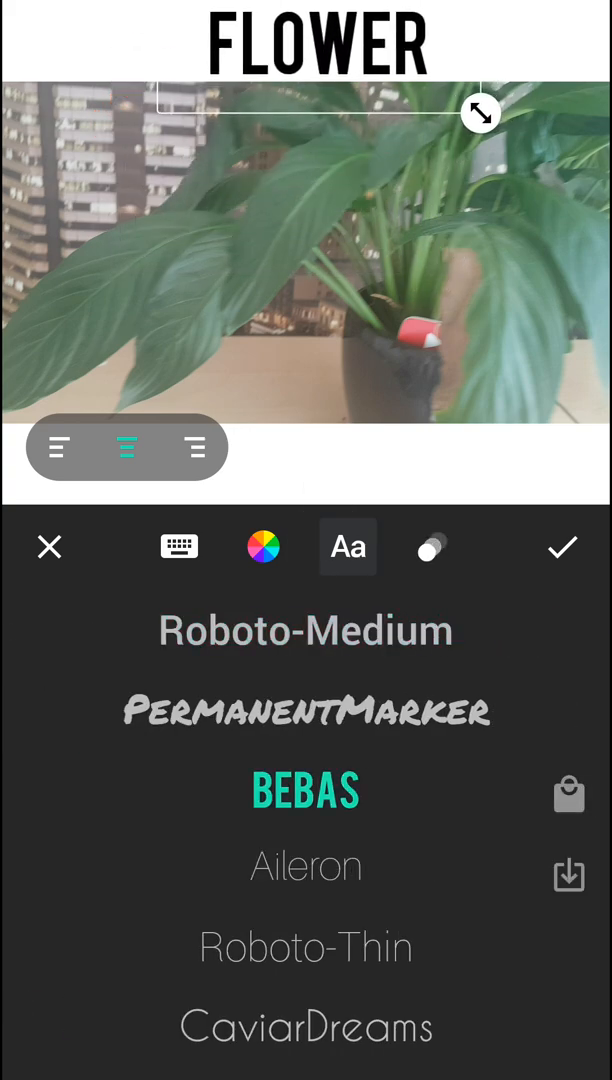
- Give the FLOWER caption a zoom-in entrance and zoom-out exit, and apply it
left_click(432, 547)
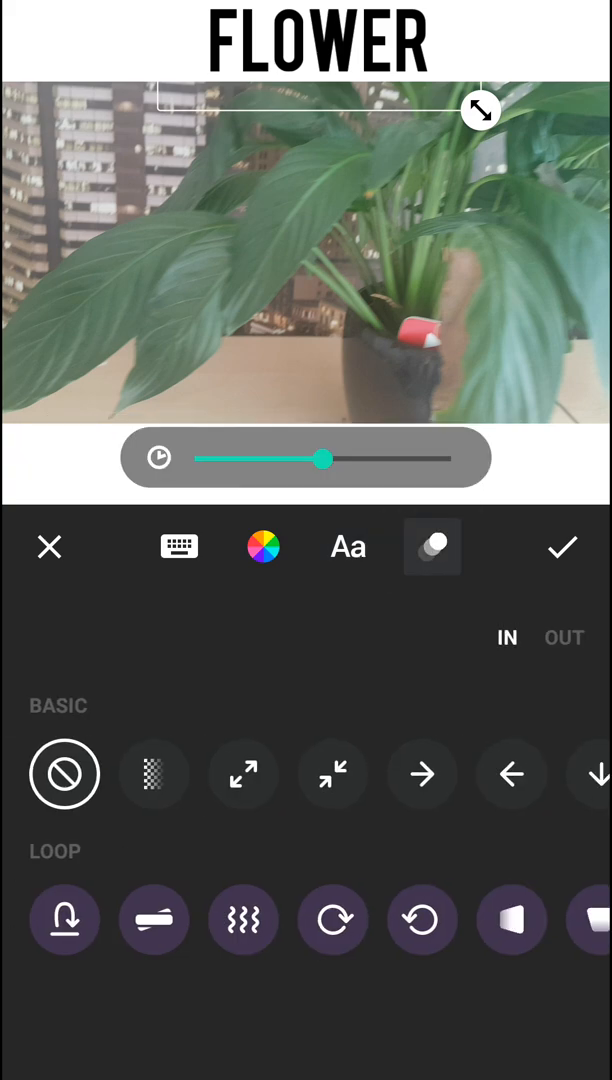
left_click(332, 919)
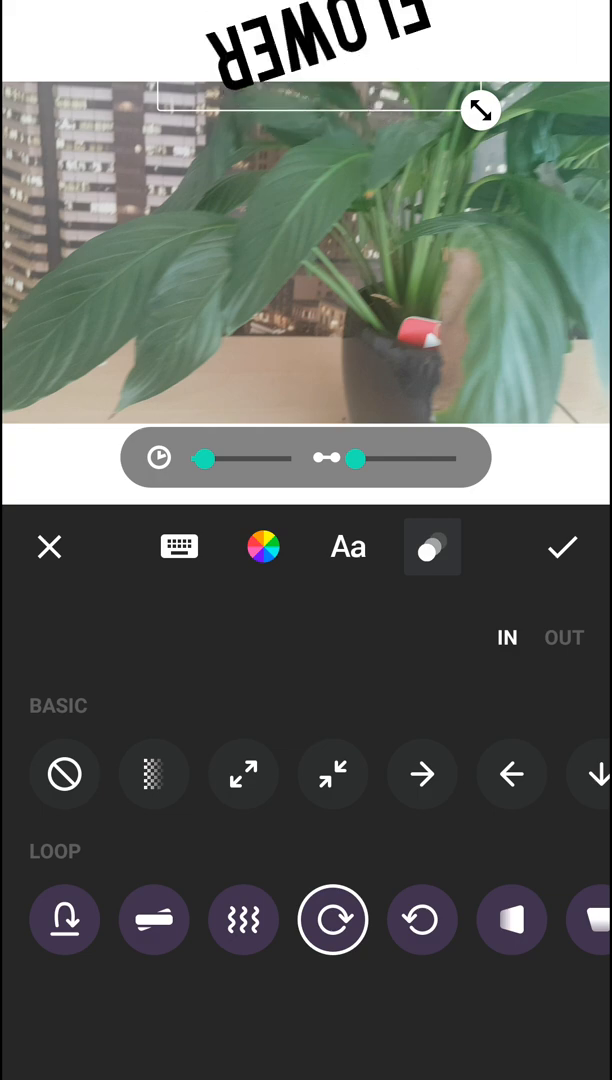
left_click(65, 919)
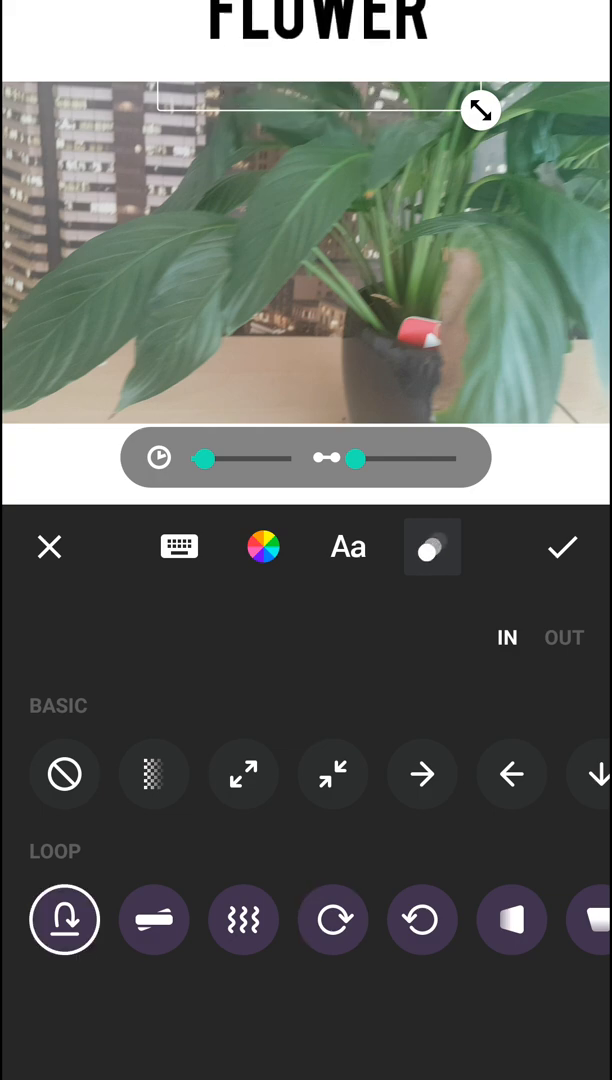
left_click(243, 773)
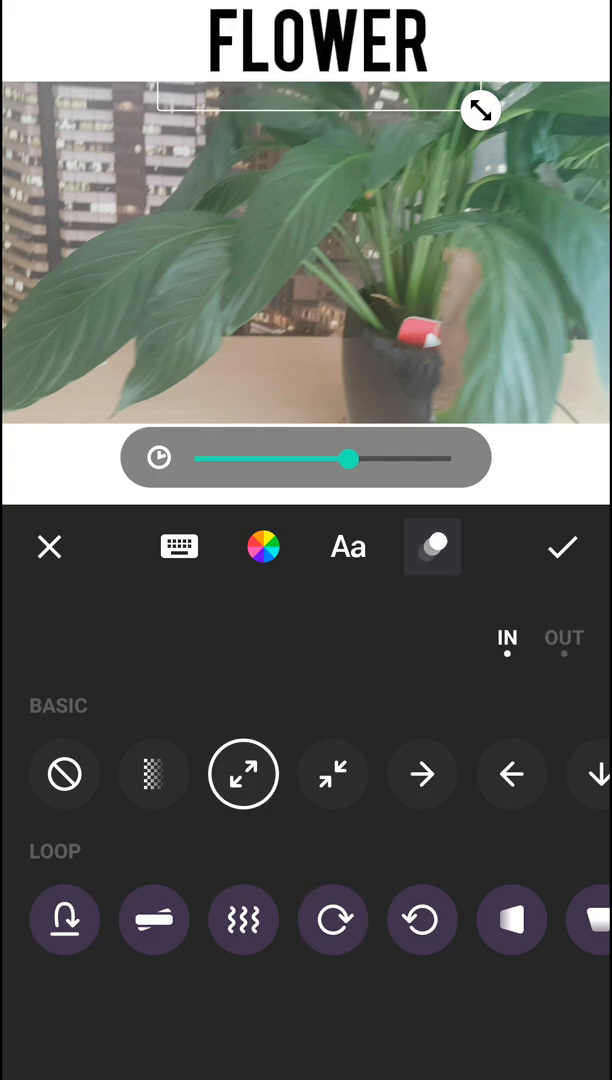
left_click(333, 774)
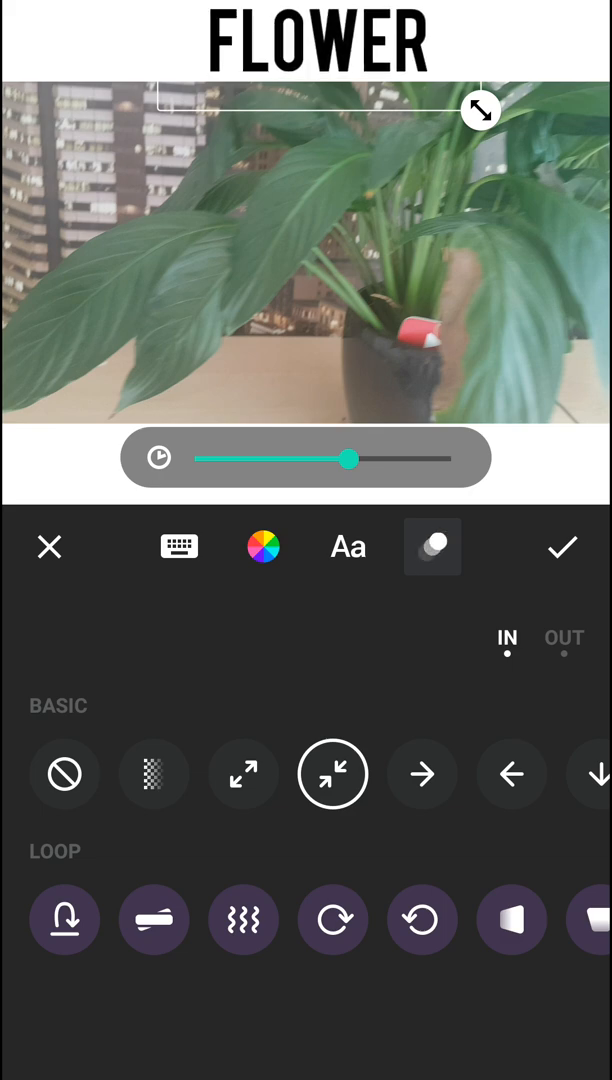
left_click(243, 774)
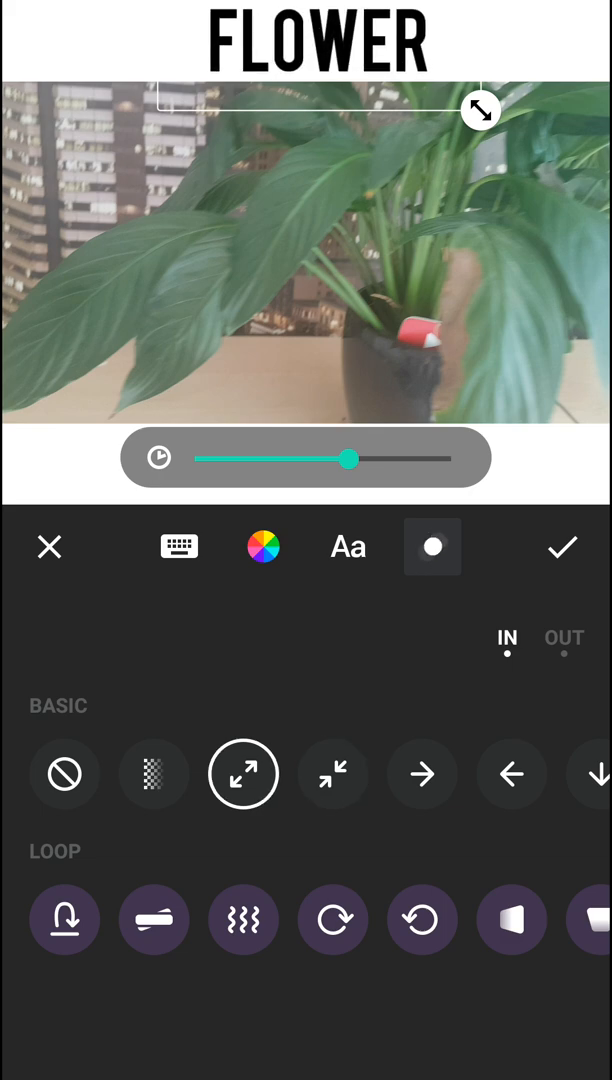
left_click(564, 640)
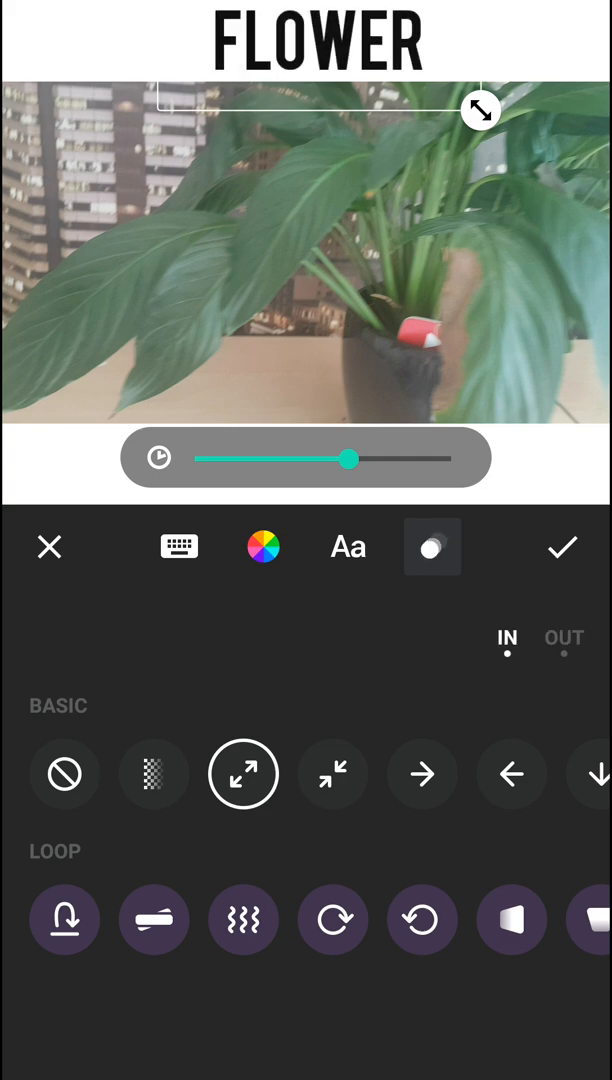
left_click(564, 639)
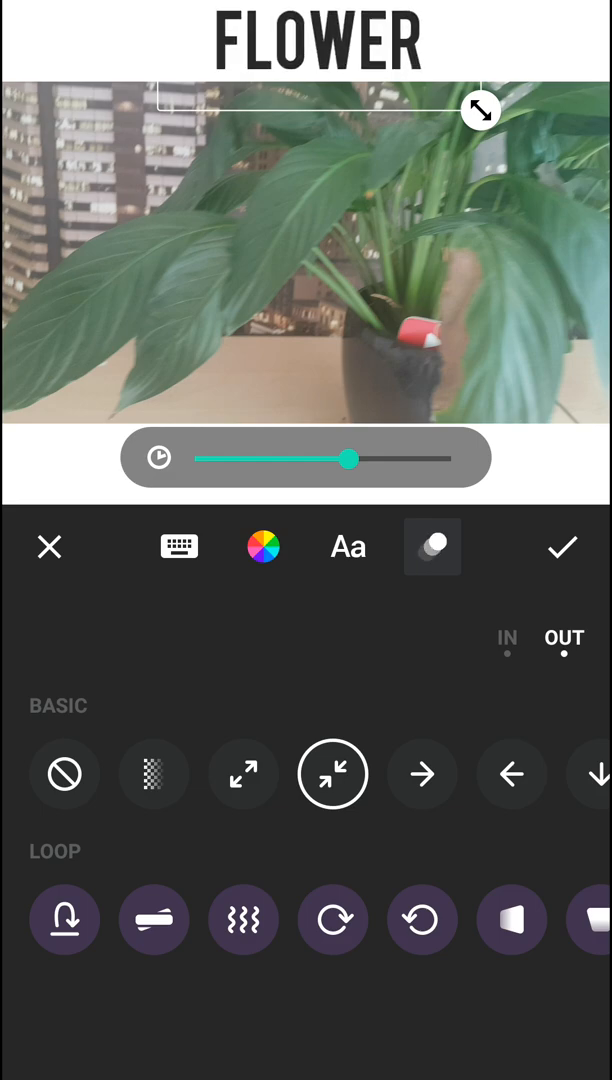
left_click(348, 546)
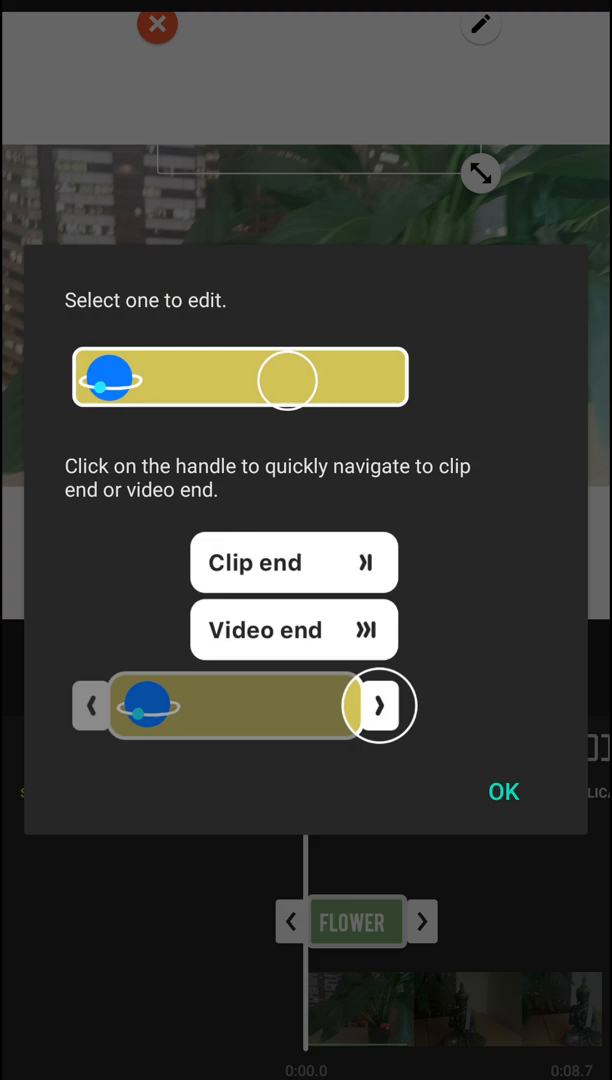
- Stretch the FLOWER caption across the whole video and begin a second caption
left_click(503, 791)
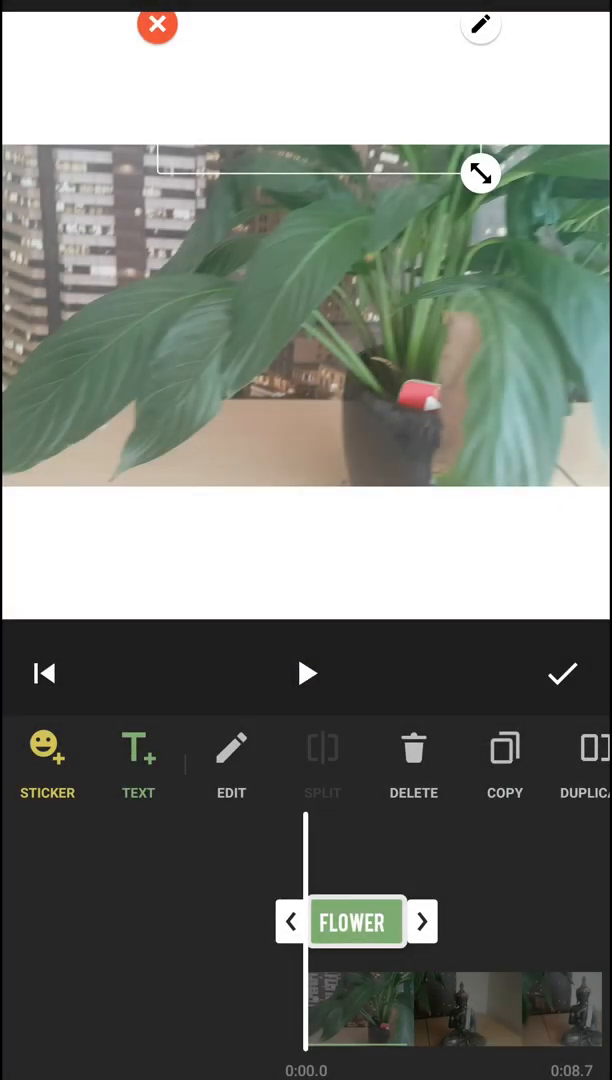
left_click(306, 673)
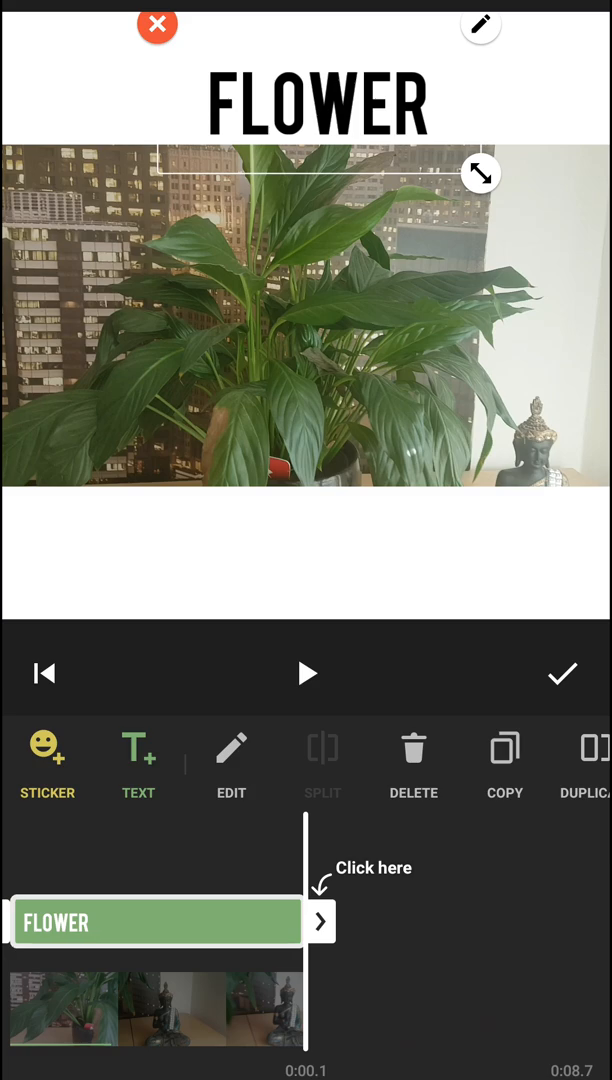
left_click(320, 922)
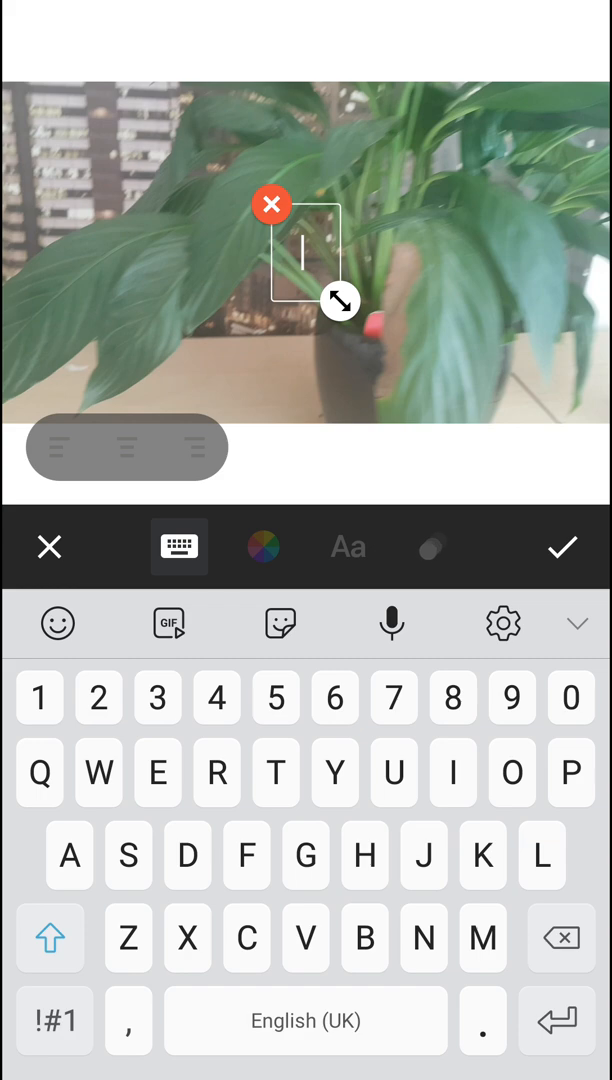
- Enter BUDDHA as the second caption, coloured black and enlarged below the footage
type("BUD")
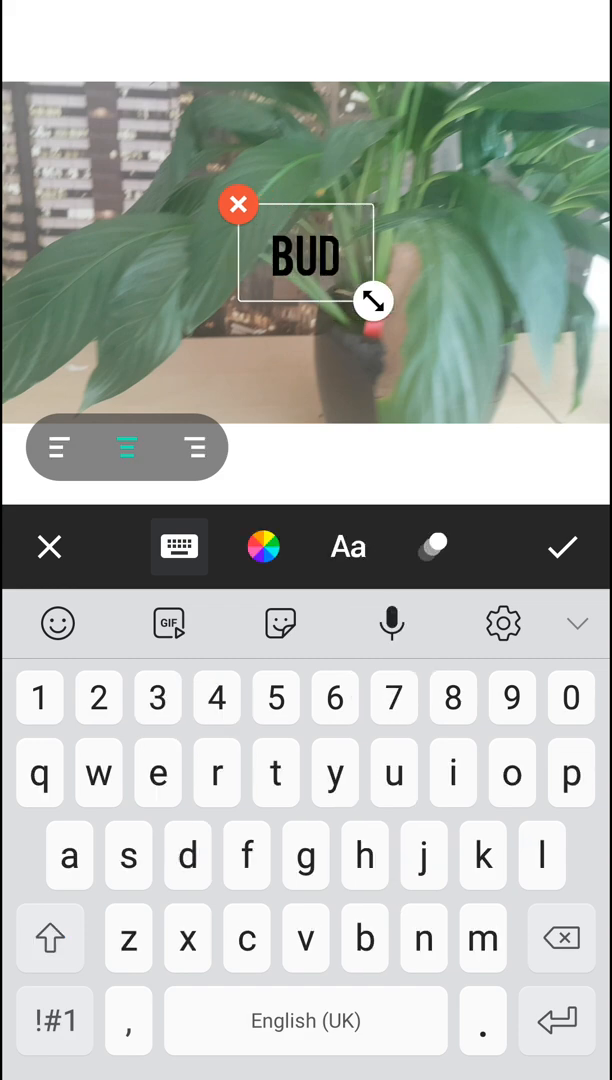
type("DHA")
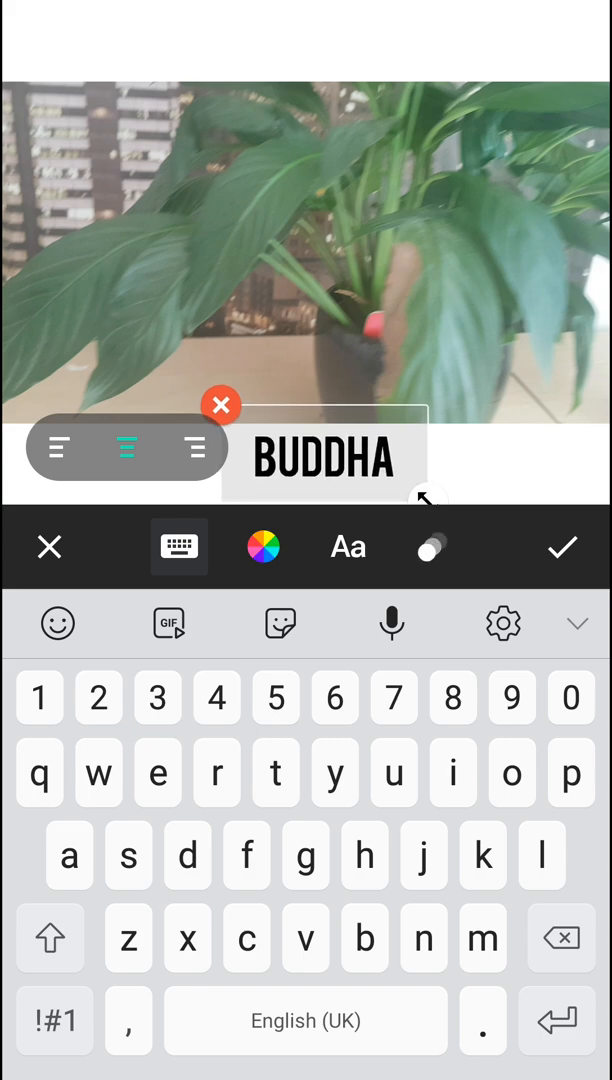
left_click(179, 547)
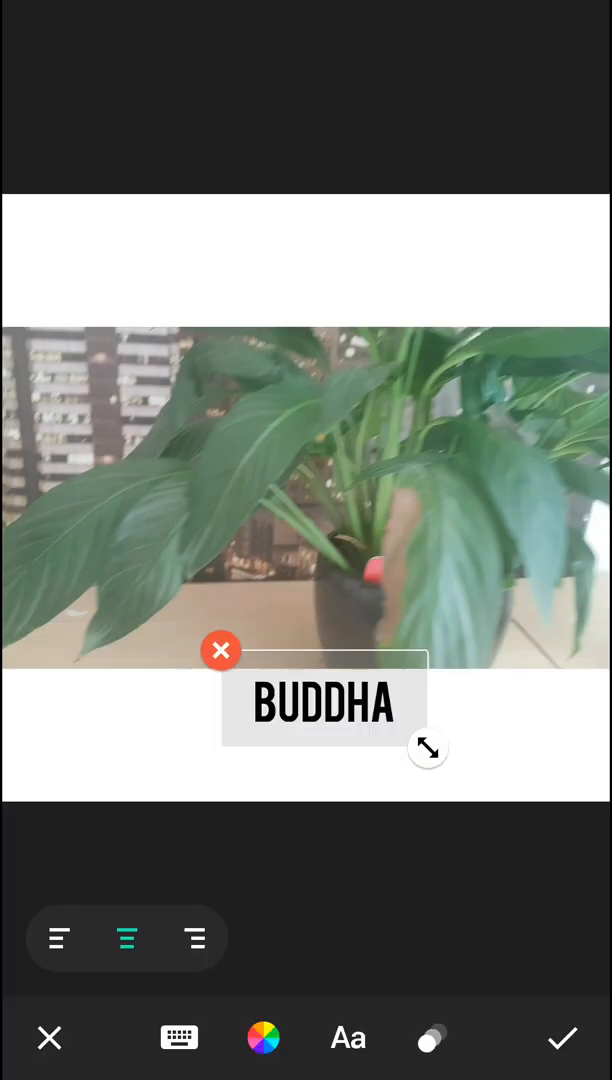
left_click(263, 1037)
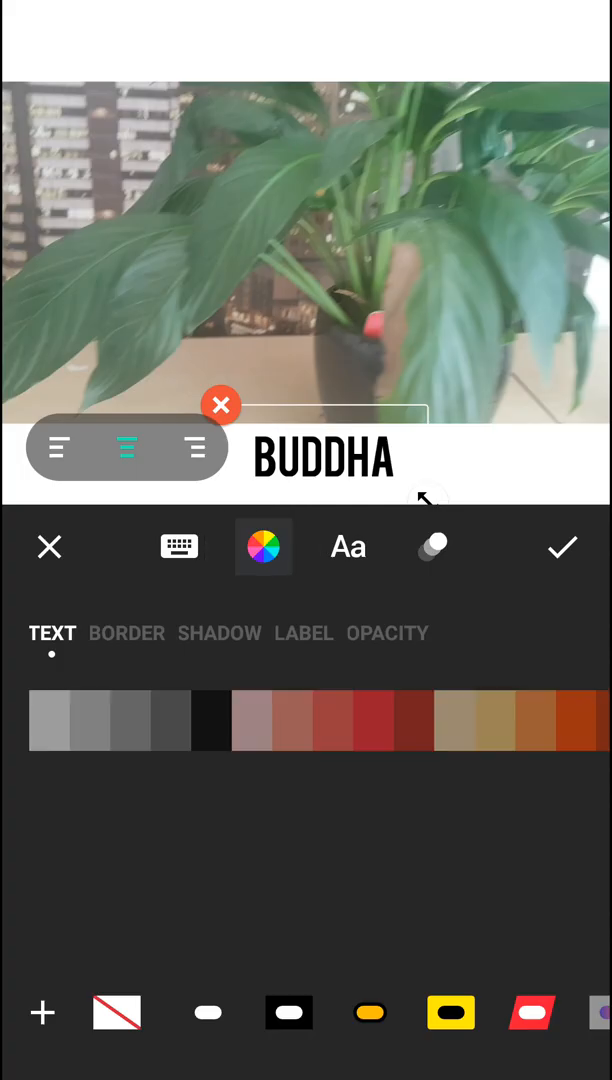
left_click(179, 547)
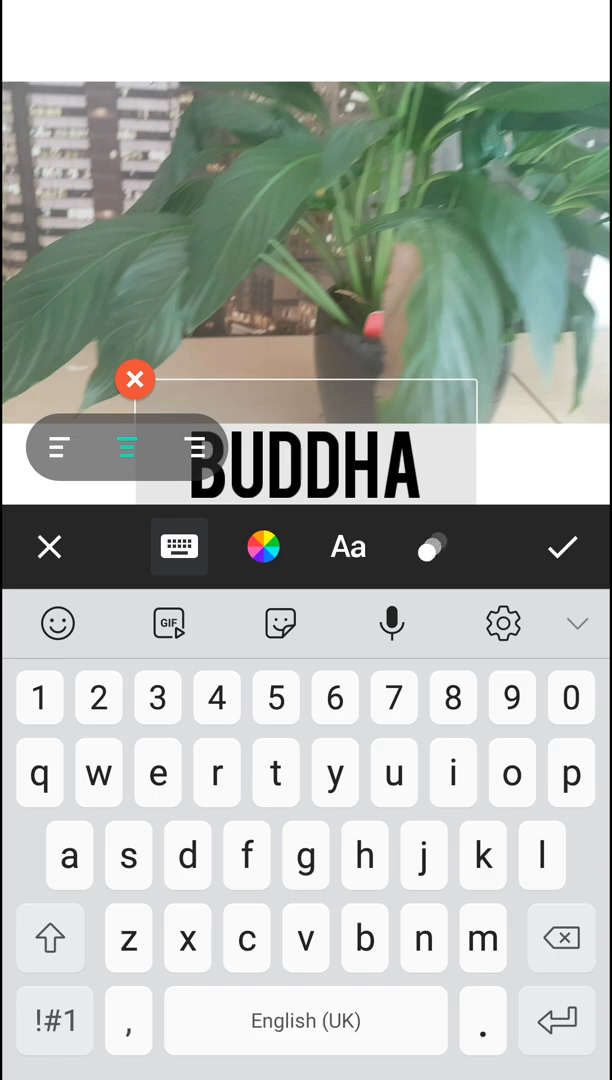
- Give the BUDDHA caption a slide entrance and a zoom exit, and confirm it
left_click(432, 547)
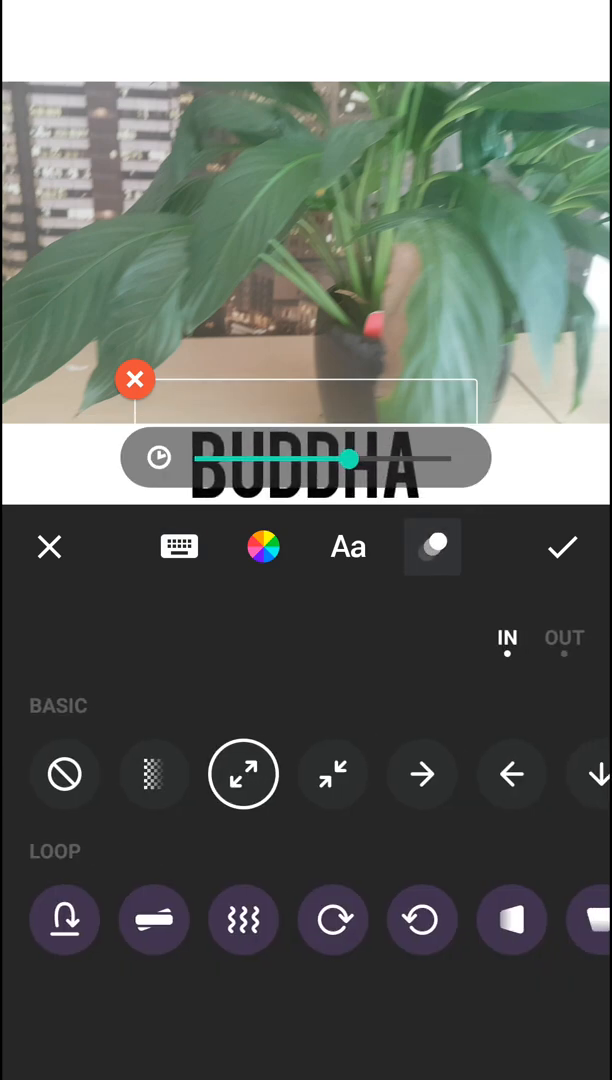
left_click(422, 773)
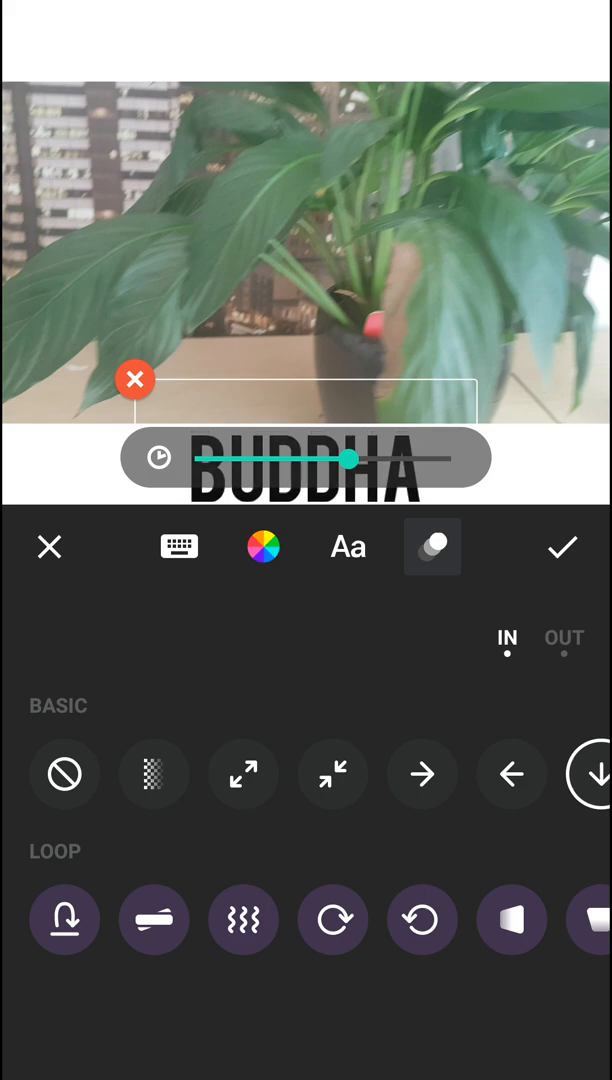
left_click(422, 774)
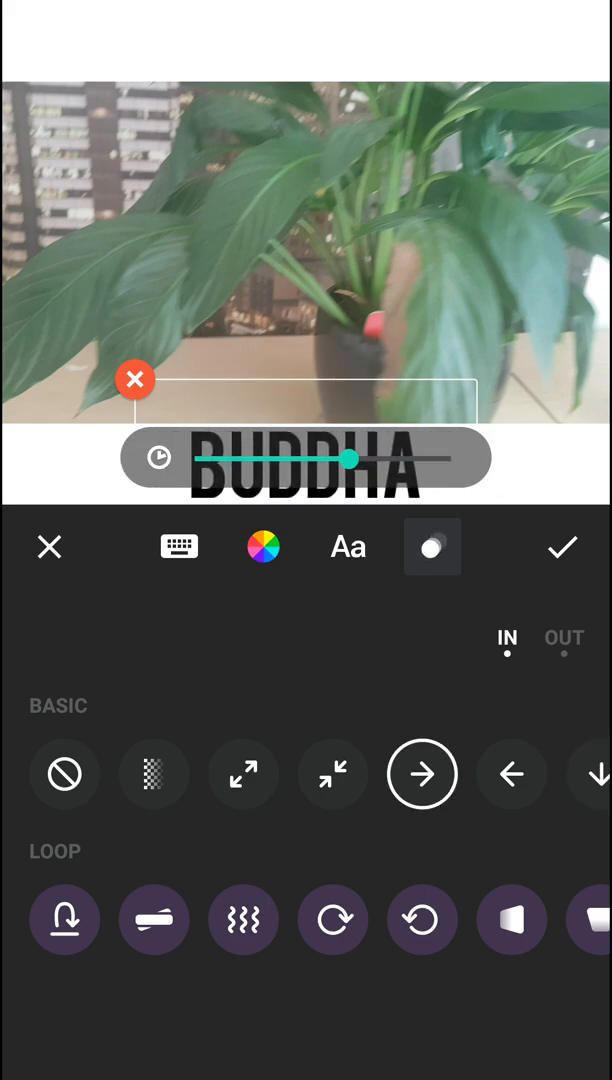
left_click(564, 639)
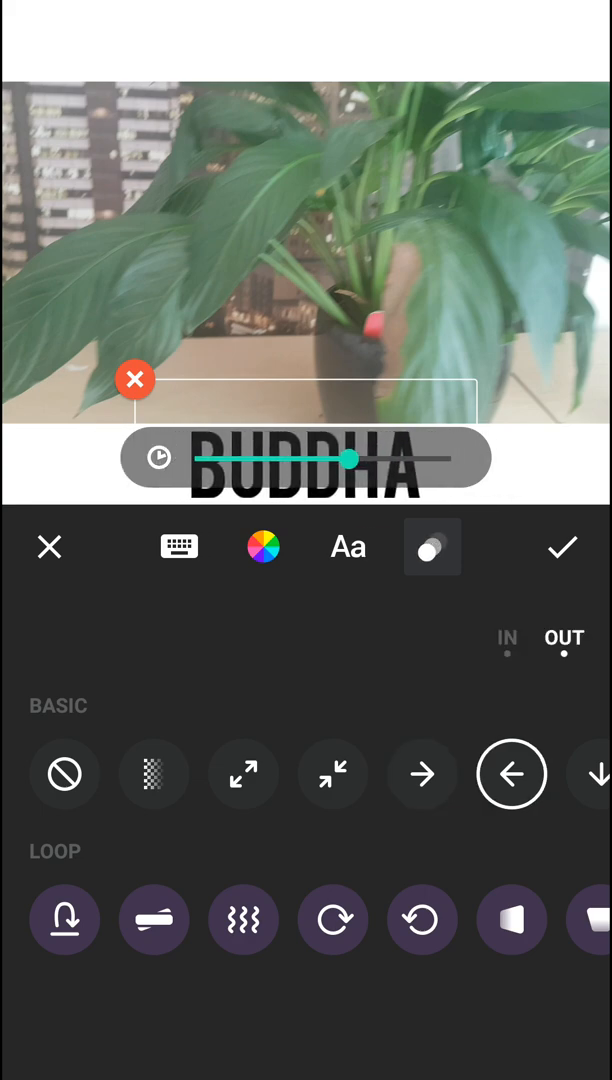
left_click(432, 547)
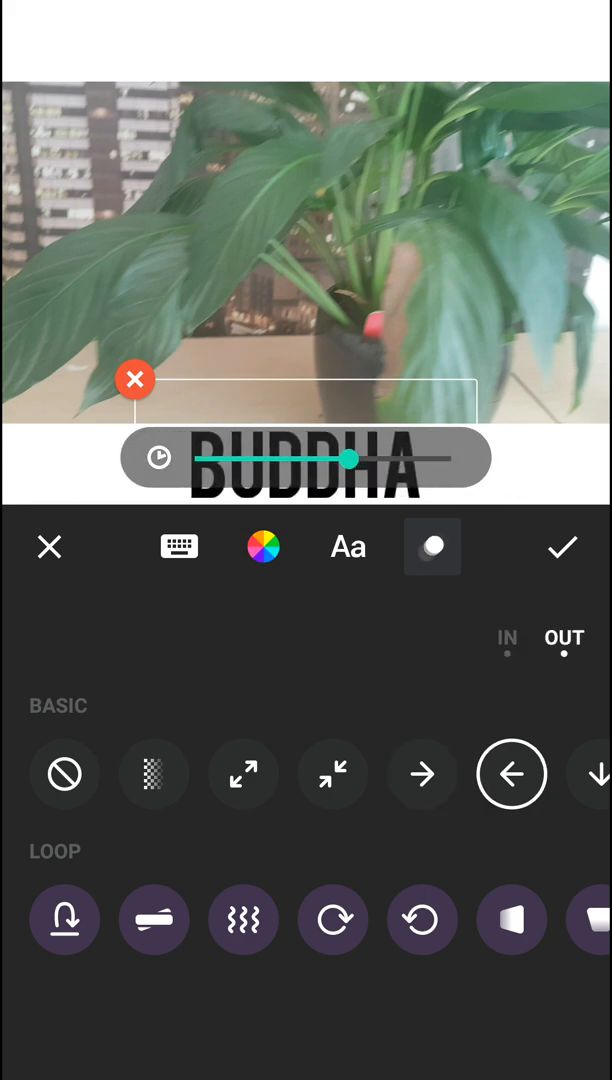
left_click(243, 774)
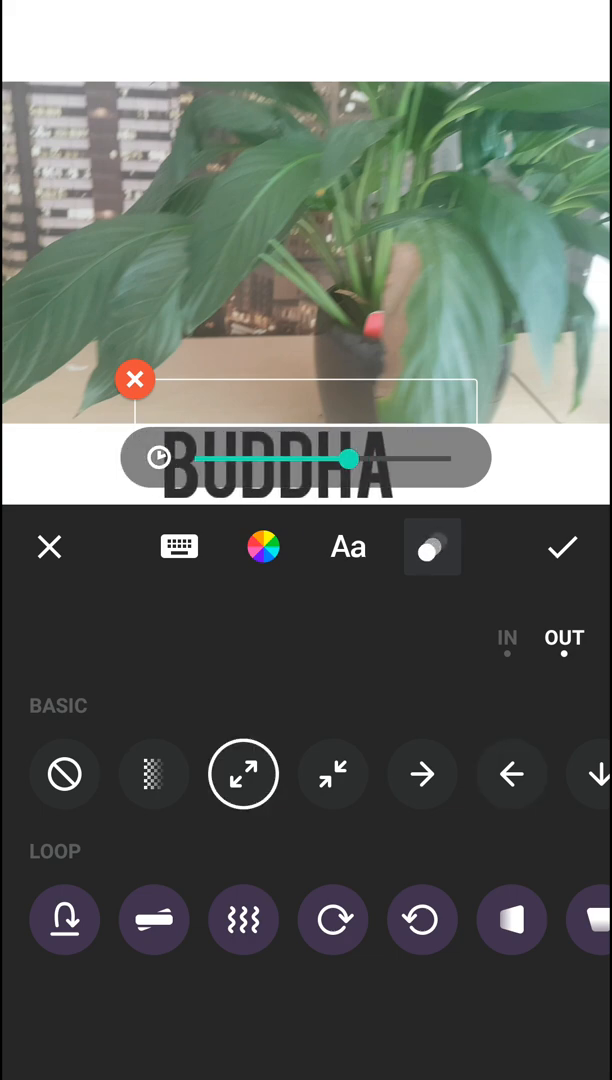
scroll("left", 3)
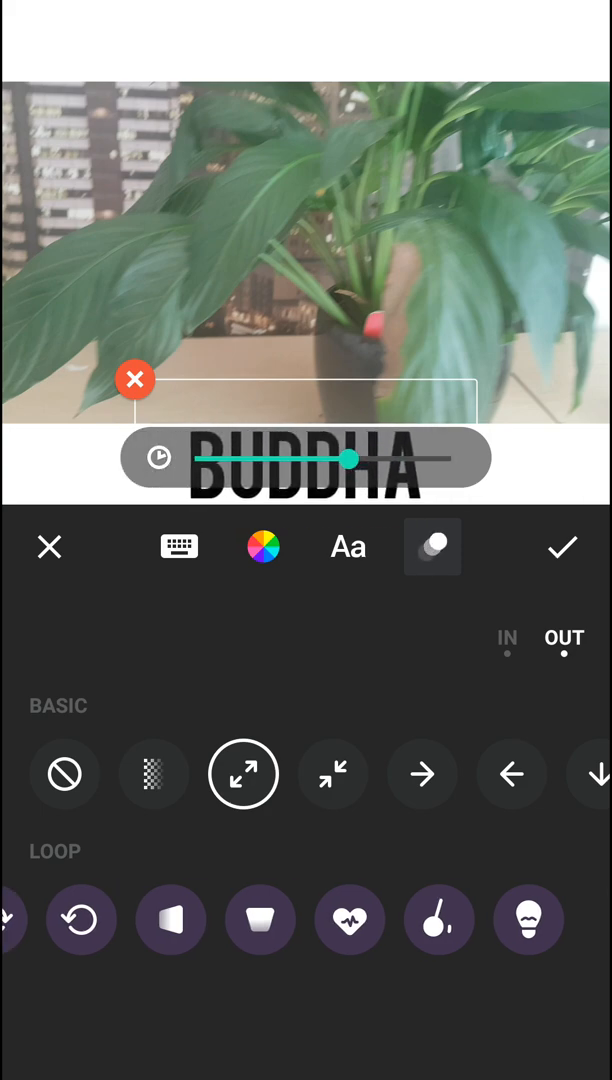
left_click(562, 547)
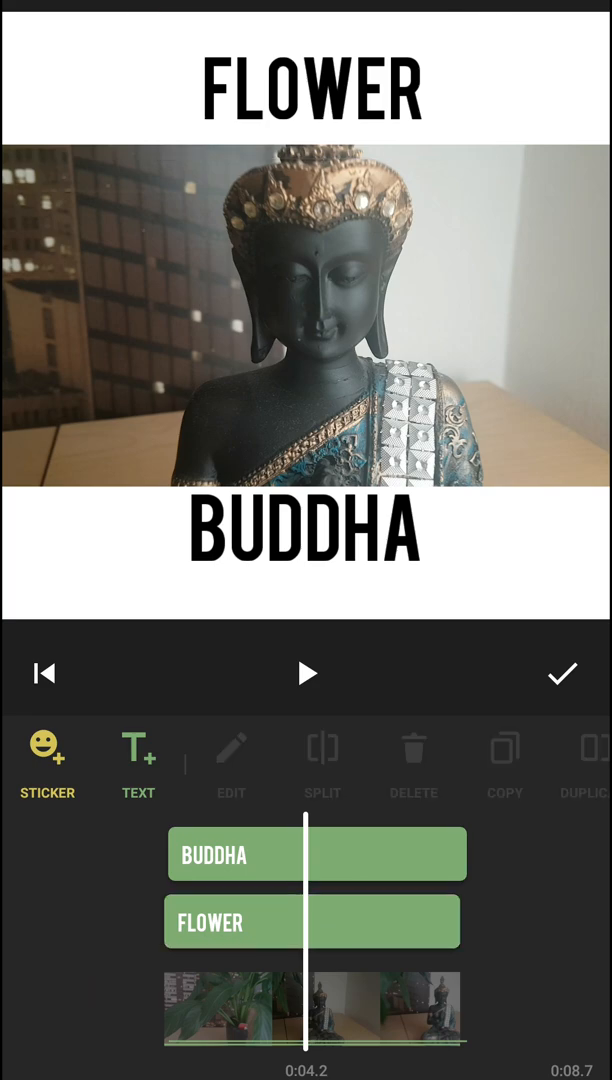
- Discard a stray empty caption and give FLOWER a shrinking exit animation
left_click(139, 755)
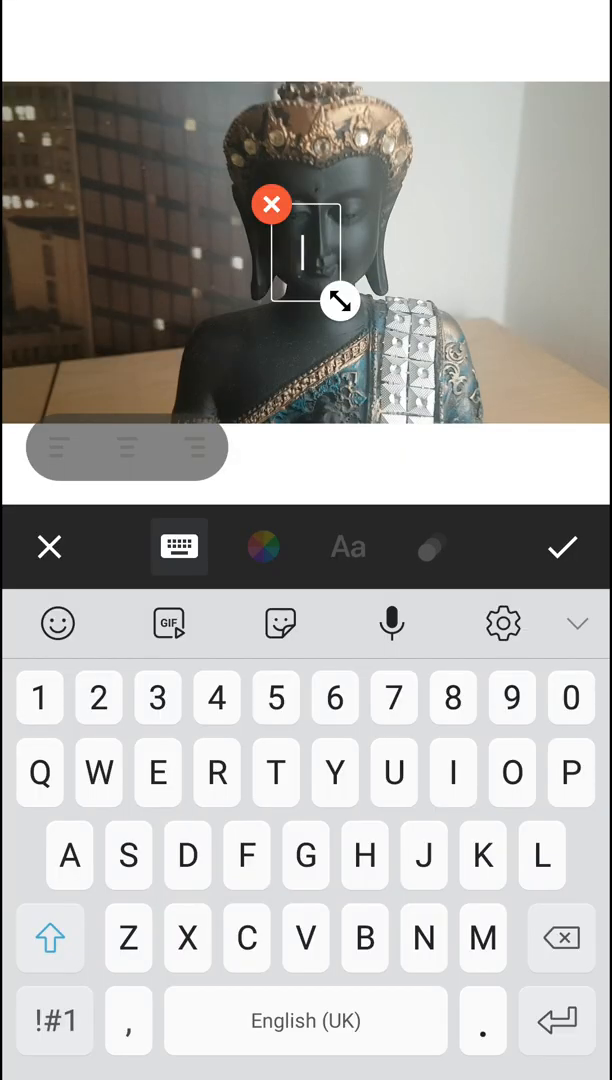
left_click(562, 547)
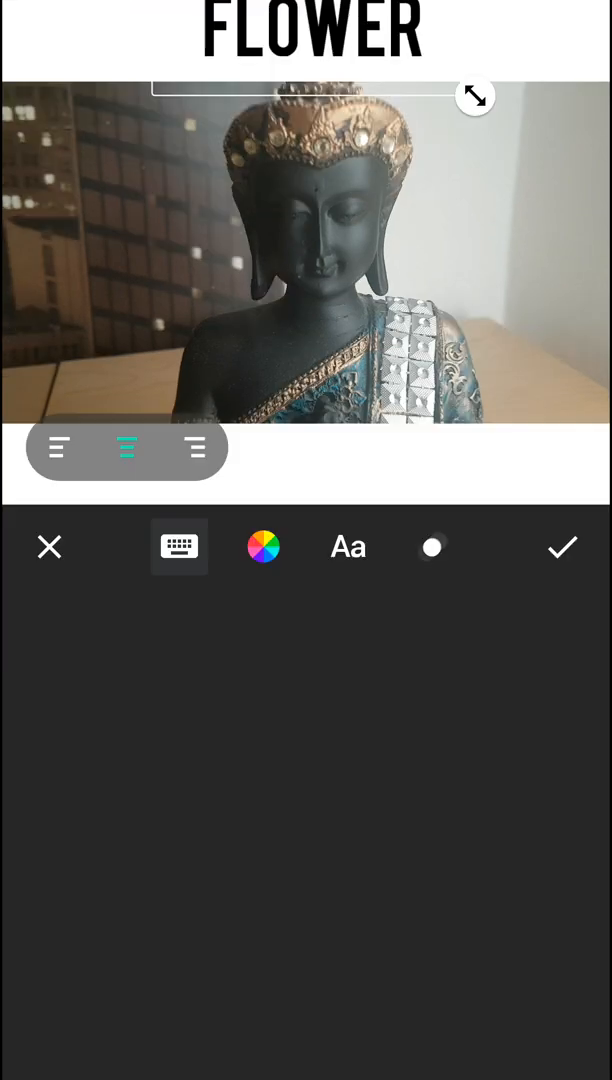
left_click(432, 547)
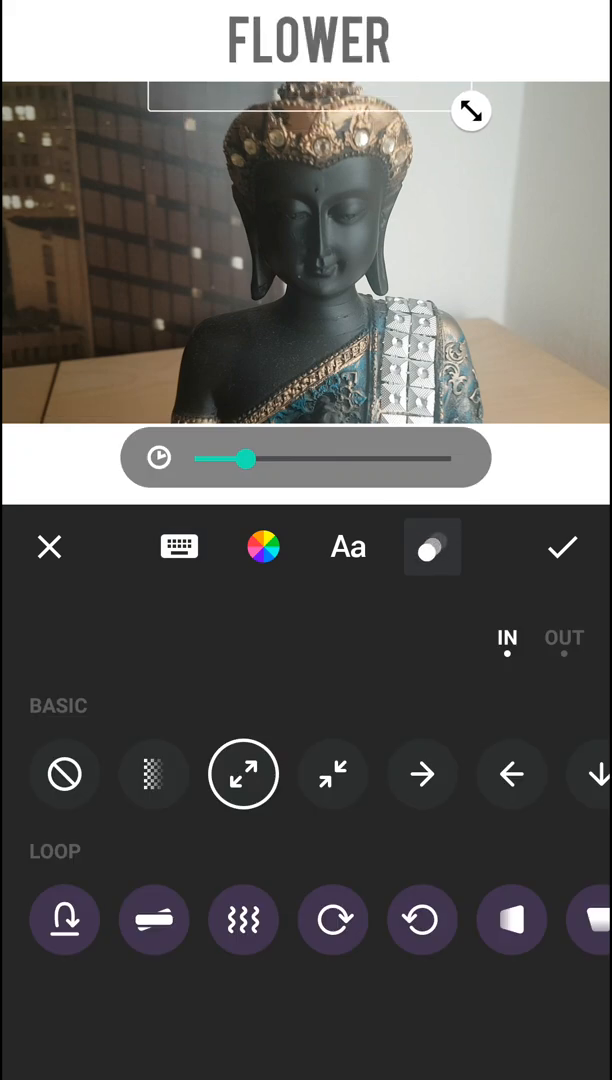
left_click(564, 640)
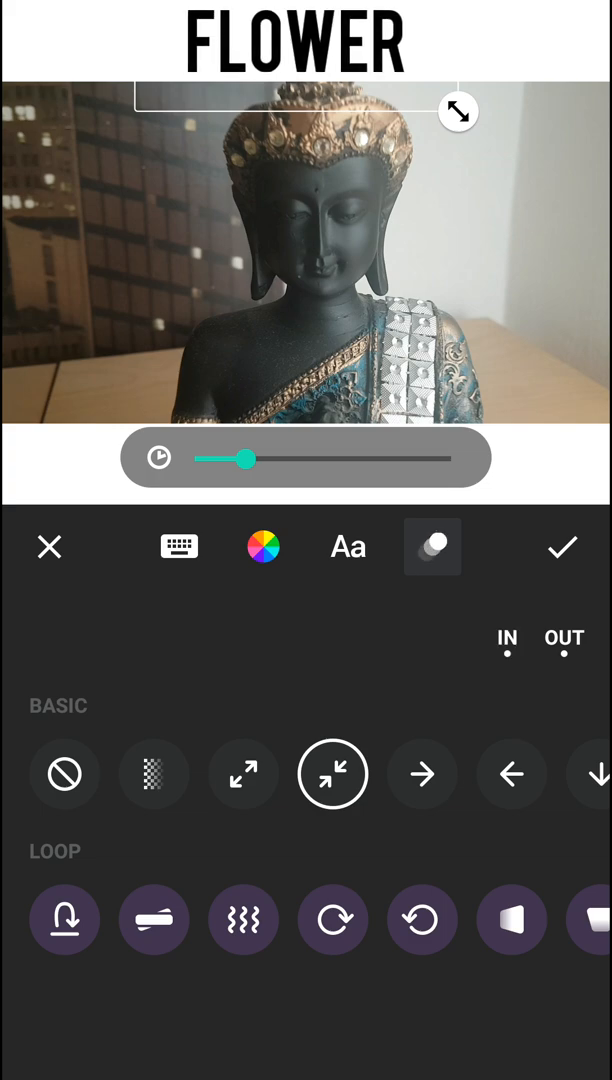
left_click(562, 547)
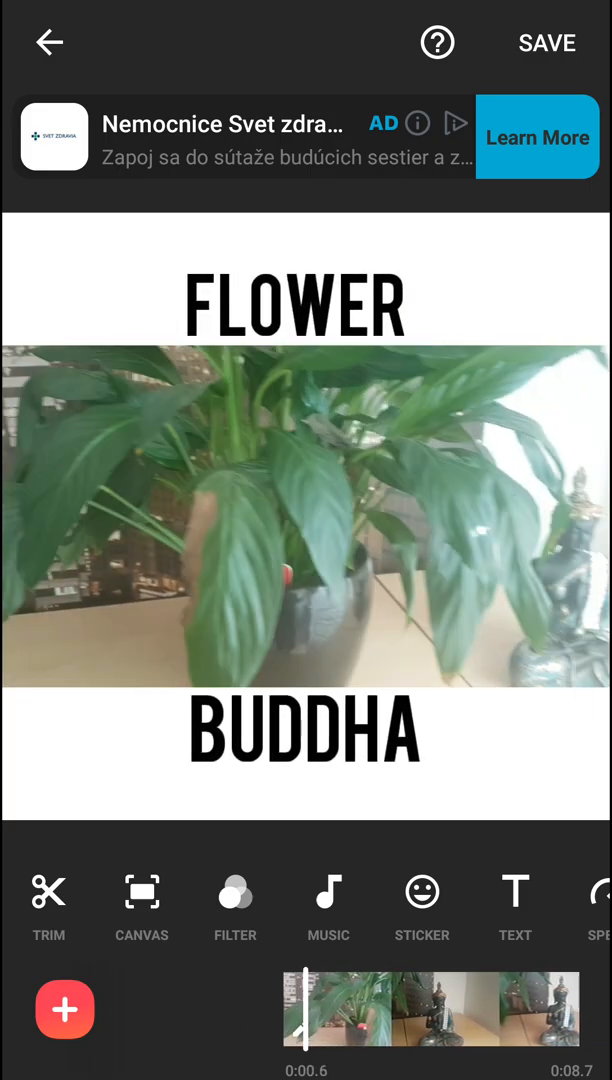
- Scrub the timeline and play back the finished FLOWER and BUDDHA video
left_click_drag(305, 1008, 365, 1008)
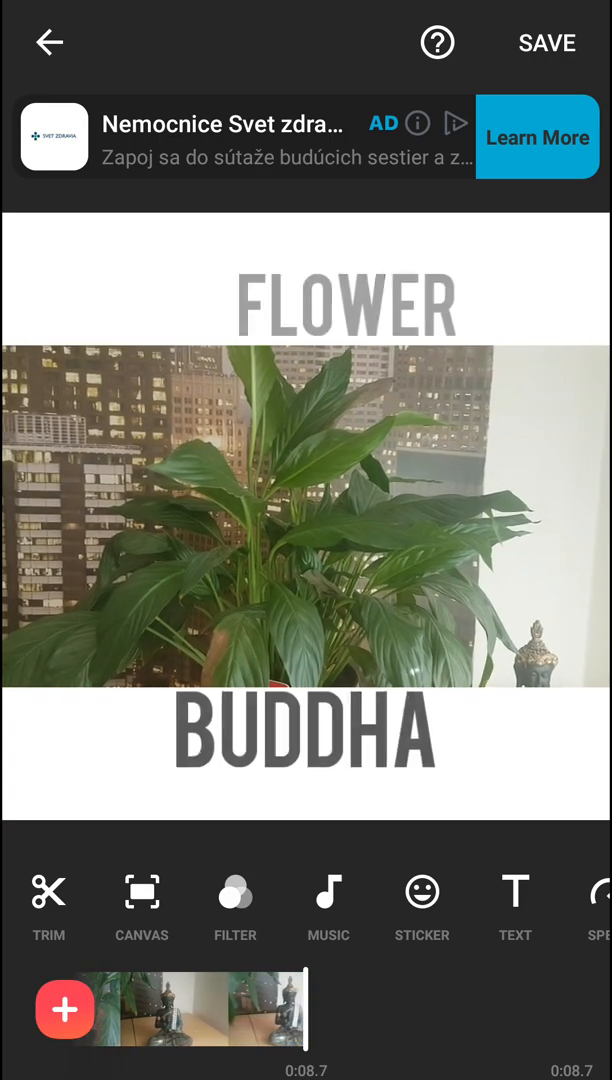
left_click(306, 516)
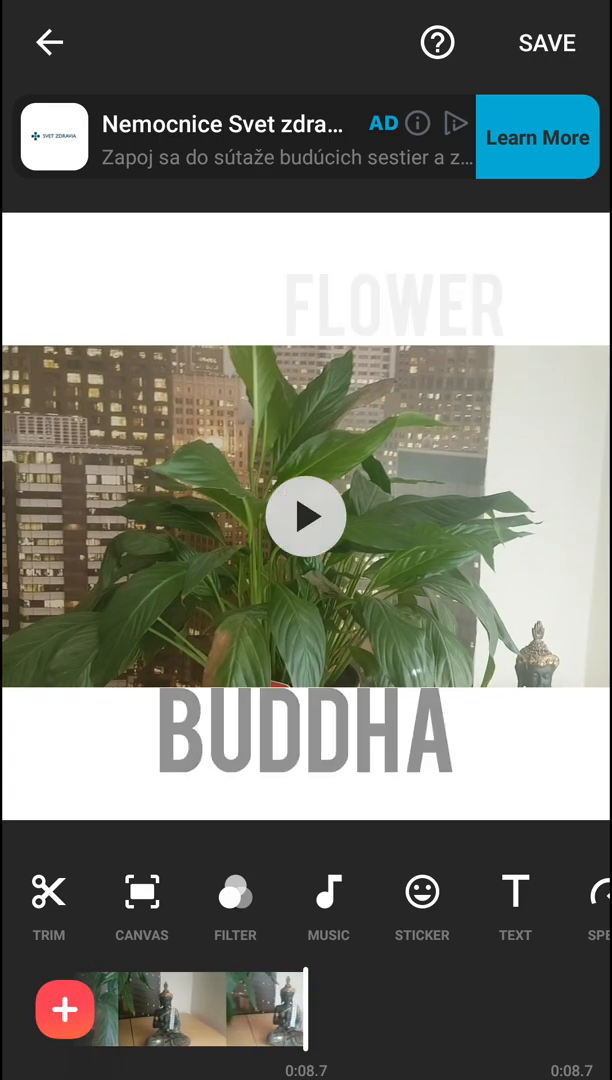